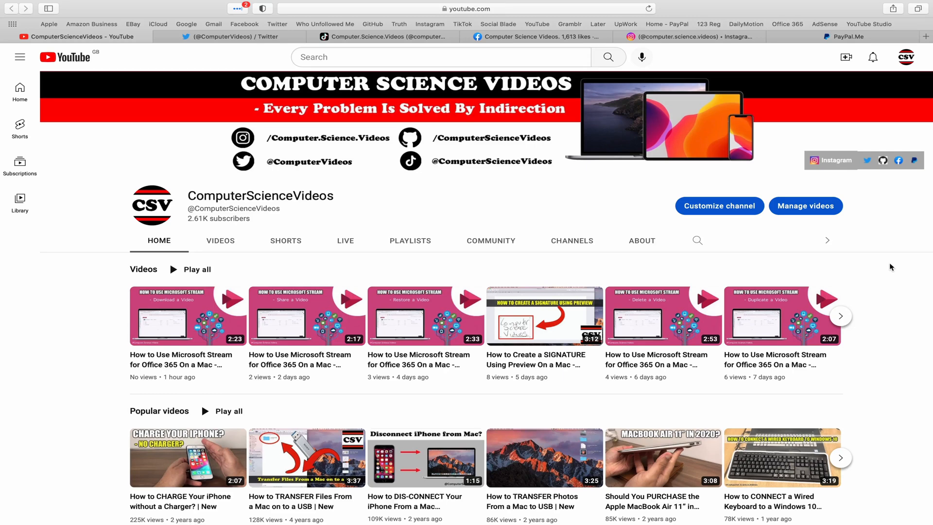
mouse_move(861, 254)
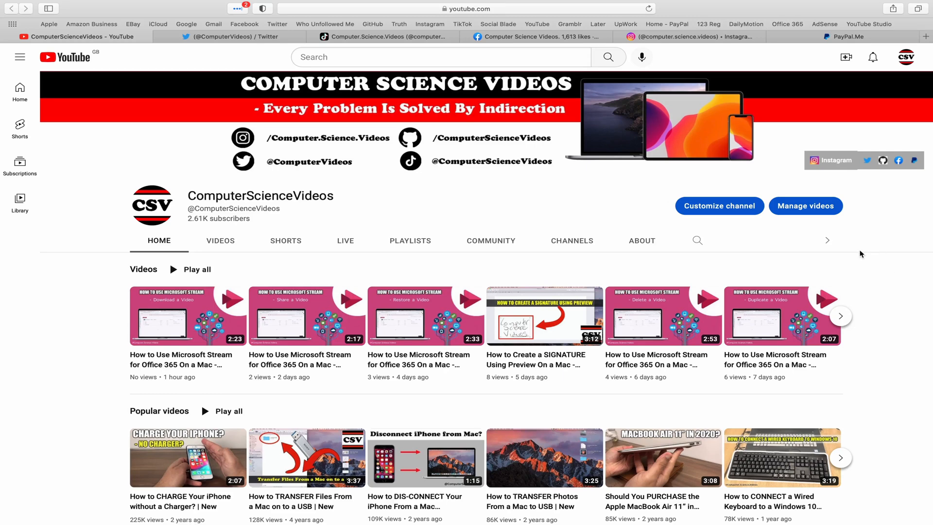
Cycle through the channel's Twitter, TikTok and Facebook tabs in Safari.
left_click(221, 37)
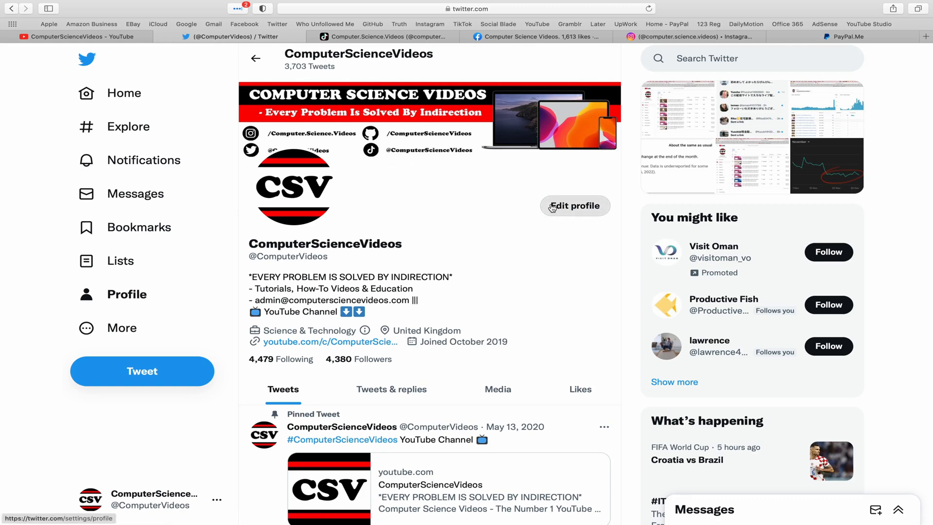
left_click(386, 36)
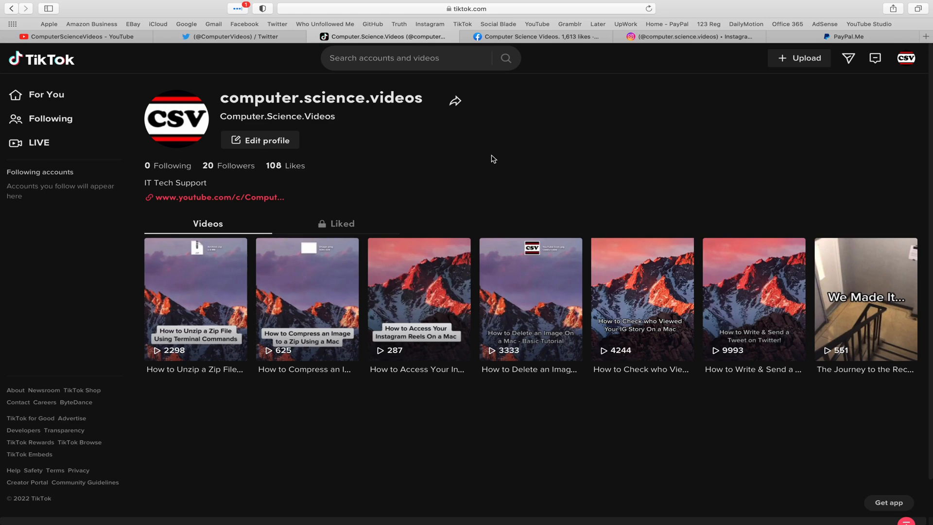
left_click(533, 37)
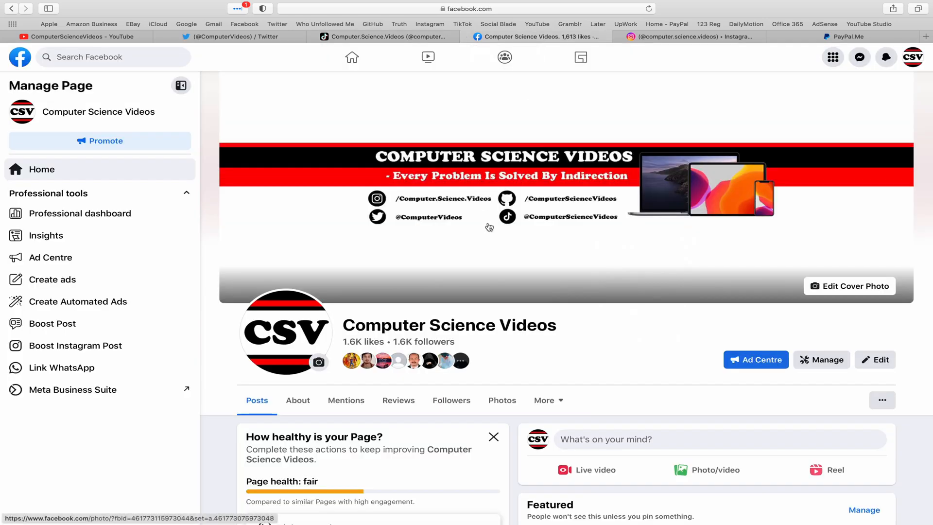
mouse_move(720, 53)
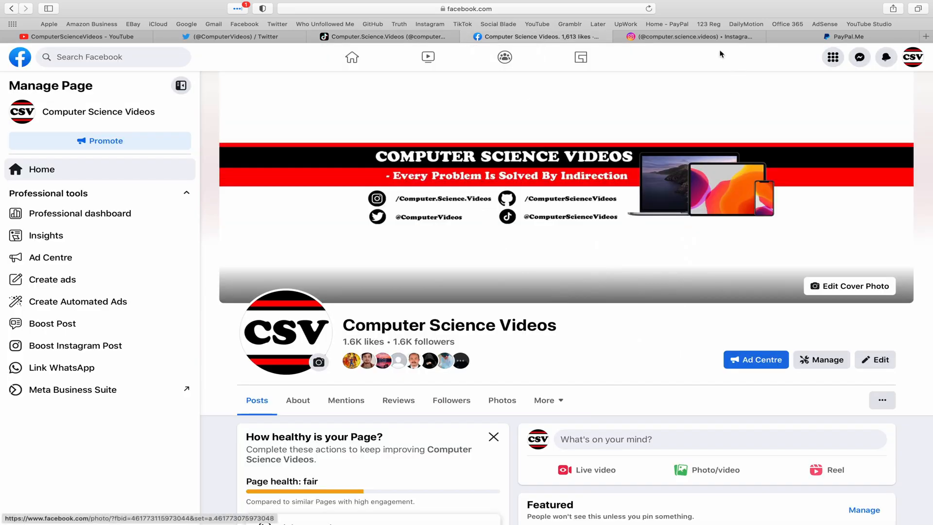
left_click(675, 36)
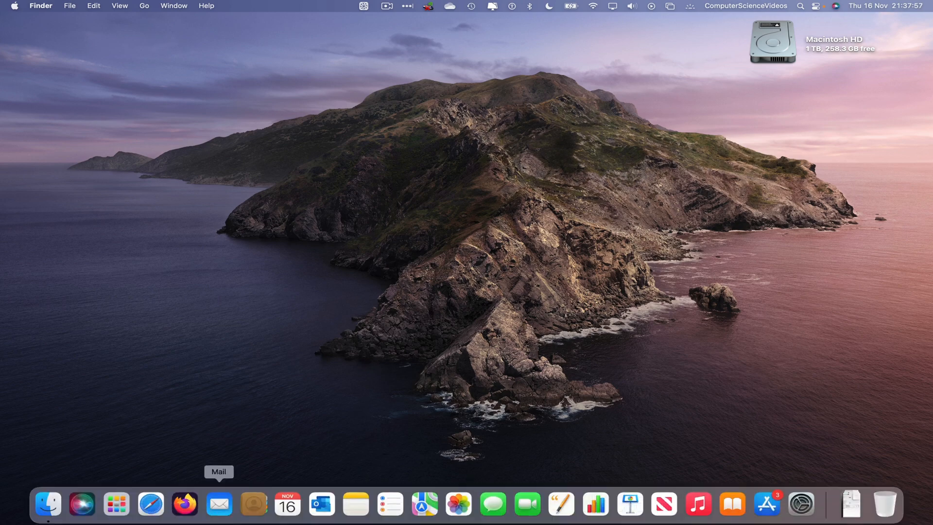
Search Launchpad for 'out' and launch Microsoft Outlook.
left_click(116, 504)
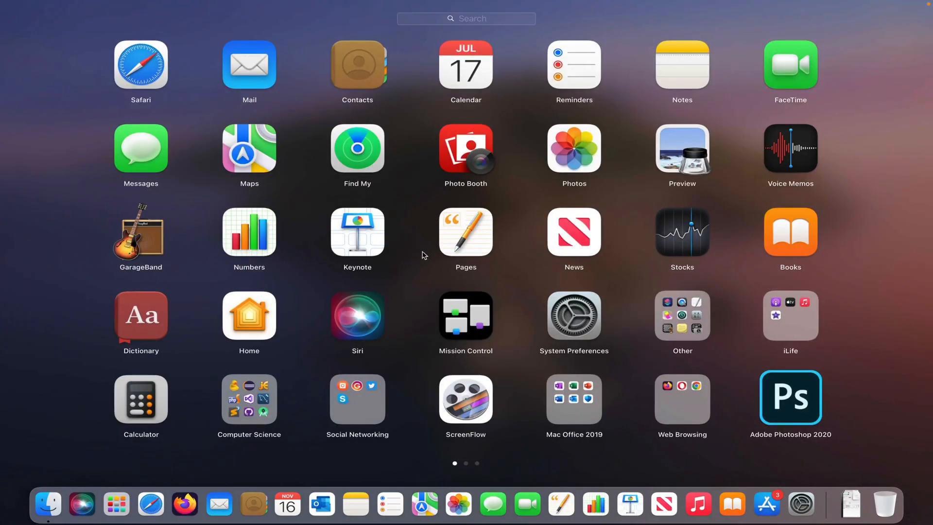
type("out")
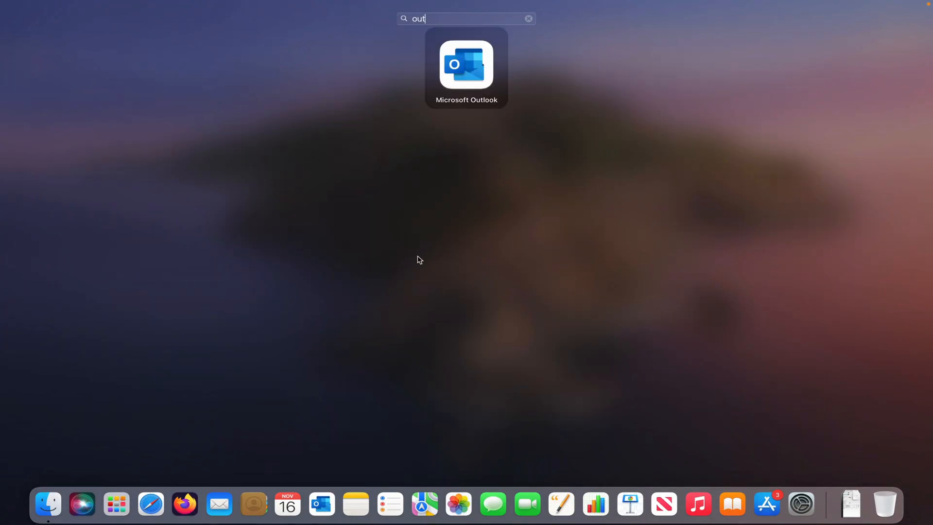
key("Escape")
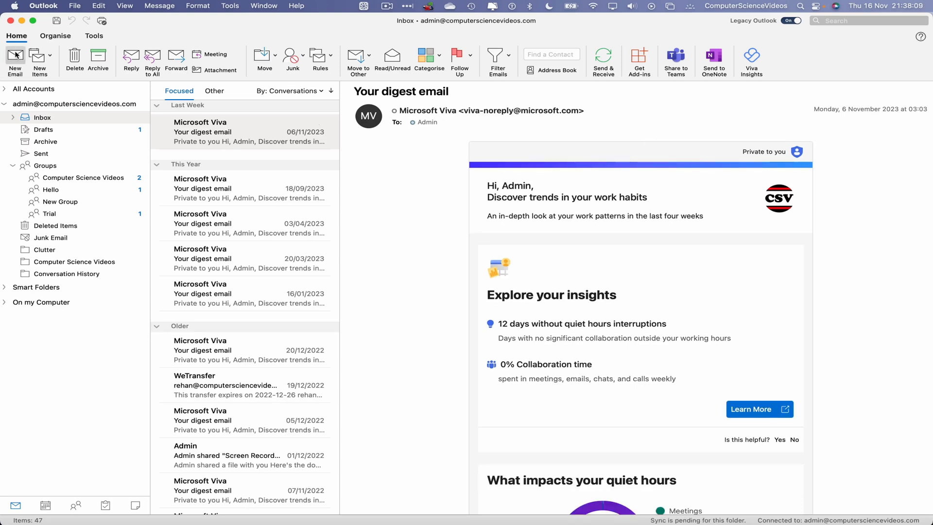
Start a new email reading 'Hello' and insert the Admin signature.
left_click(15, 60)
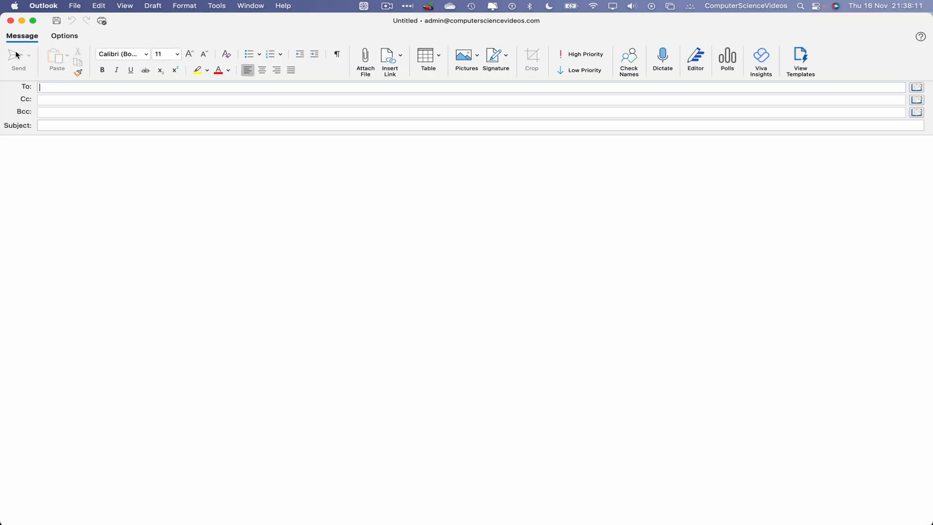
mouse_move(164, 163)
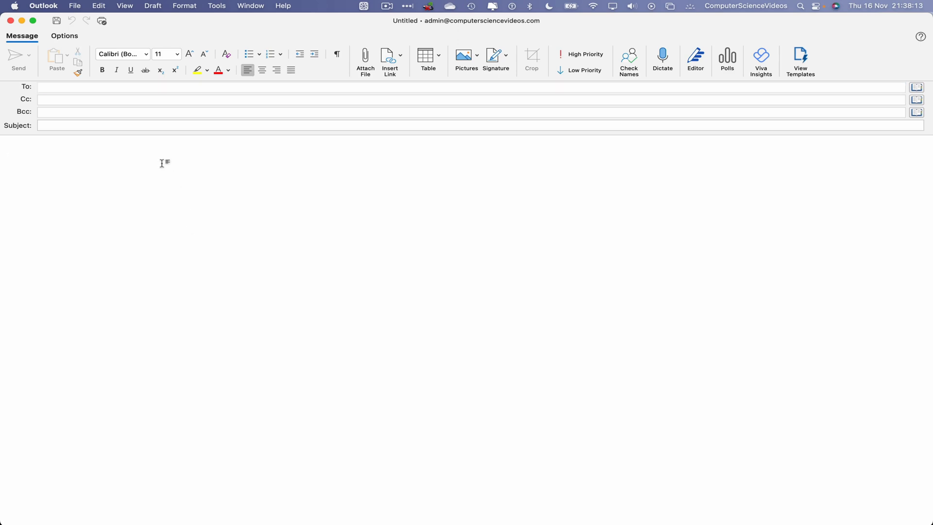
type("Hello")
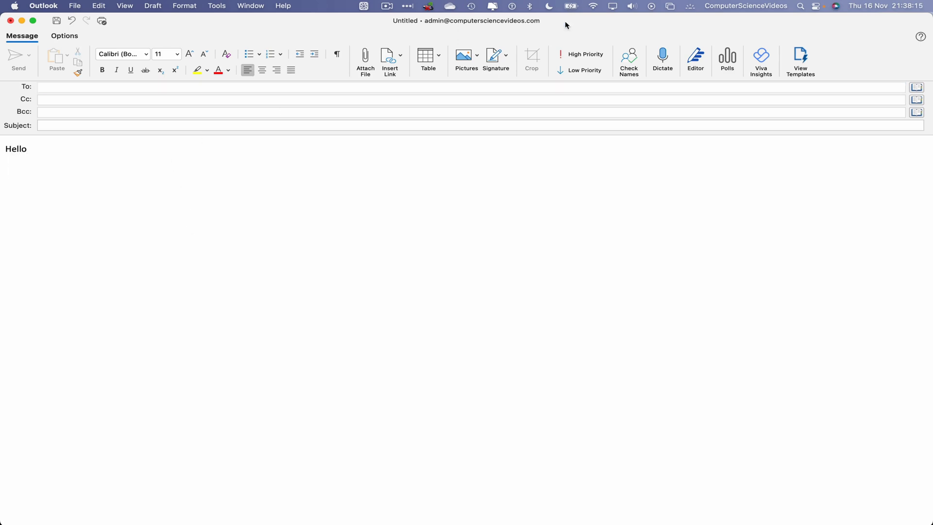
left_click(496, 60)
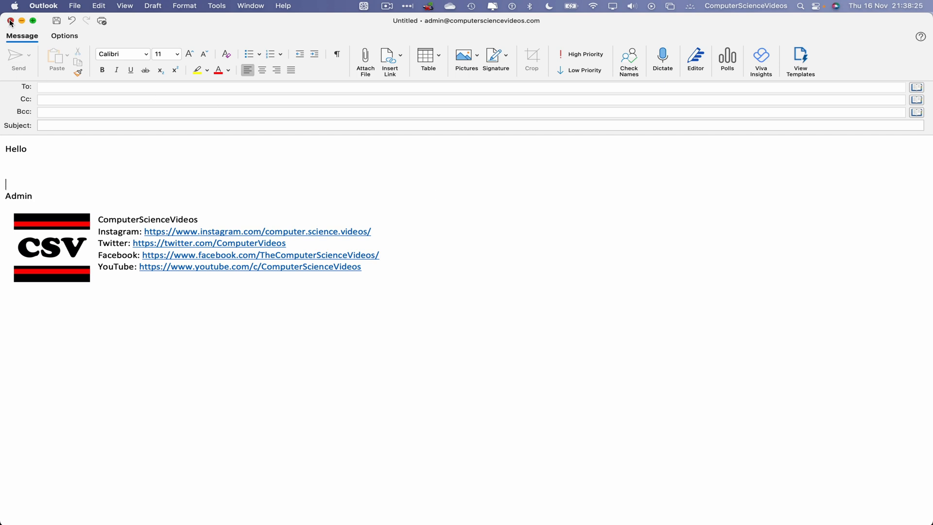
Close the unsent message window and save it as a draft.
left_click(10, 21)
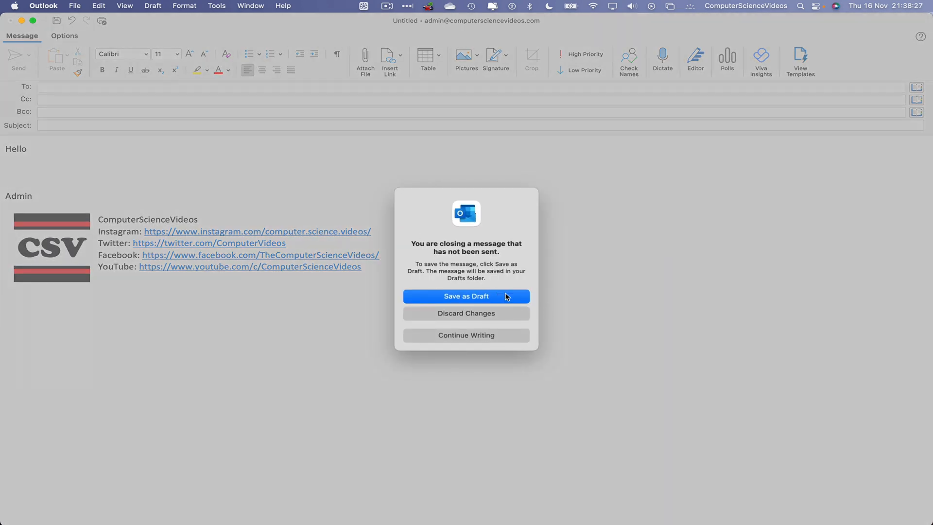
mouse_move(473, 254)
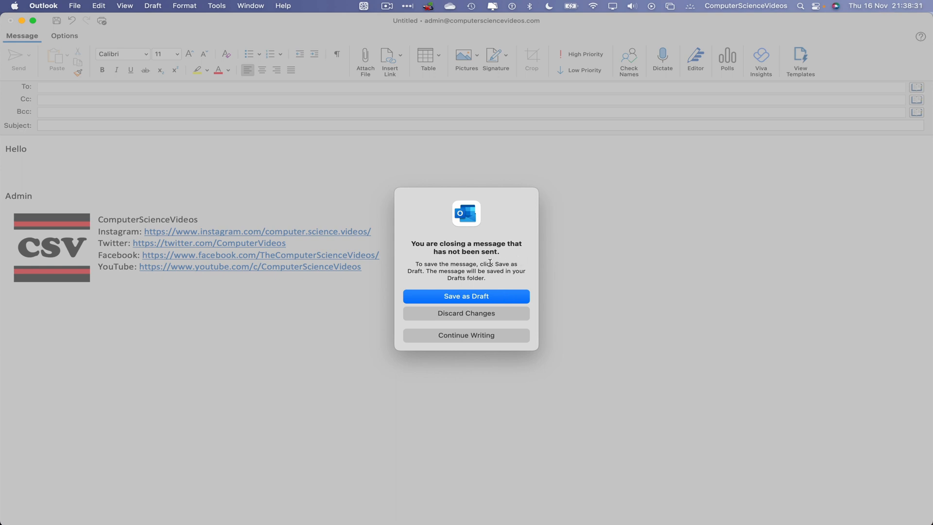
mouse_move(514, 277)
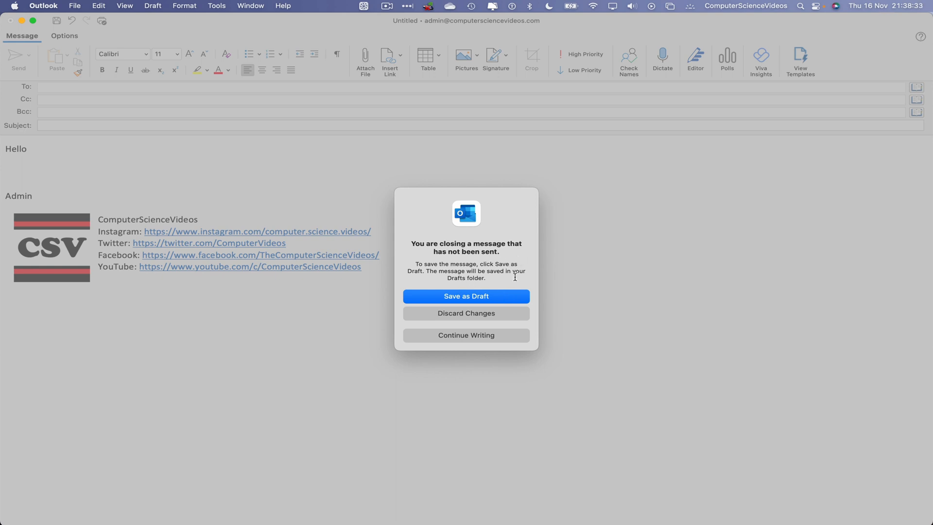
mouse_move(506, 286)
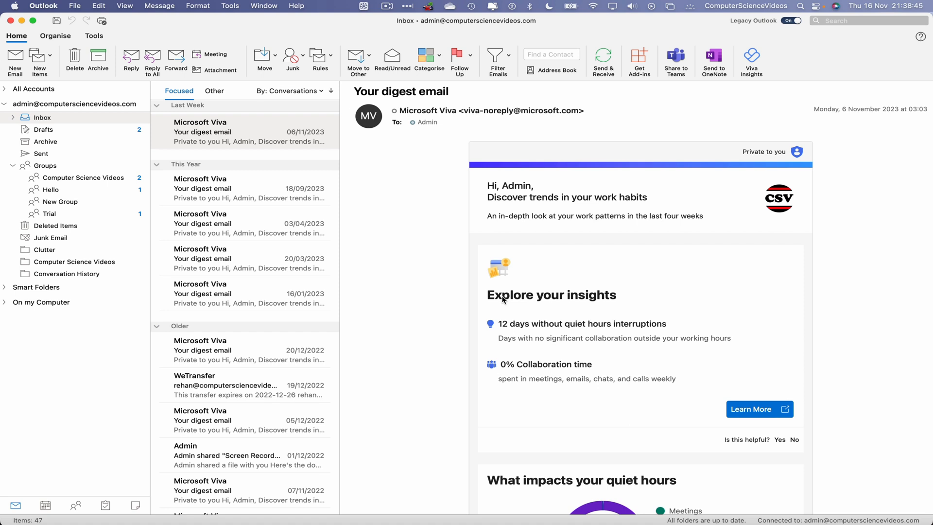
mouse_move(31, 103)
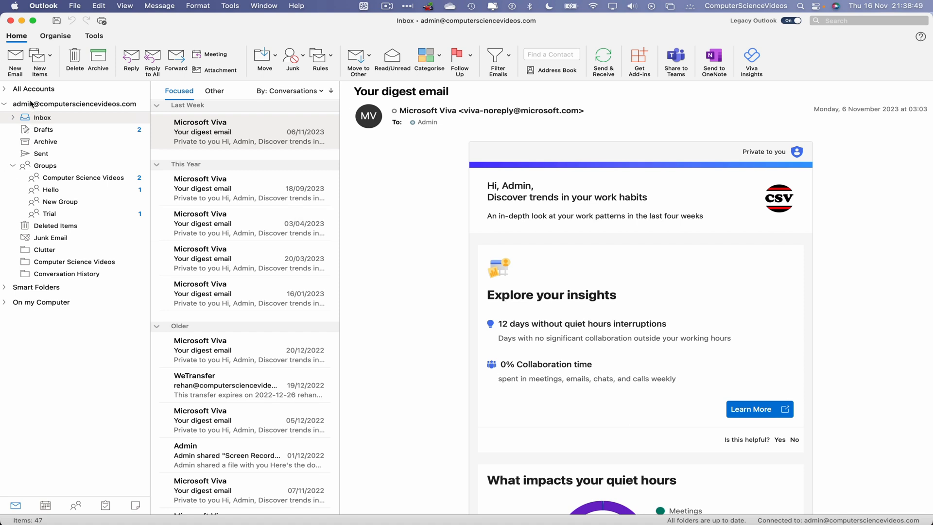
mouse_move(27, 111)
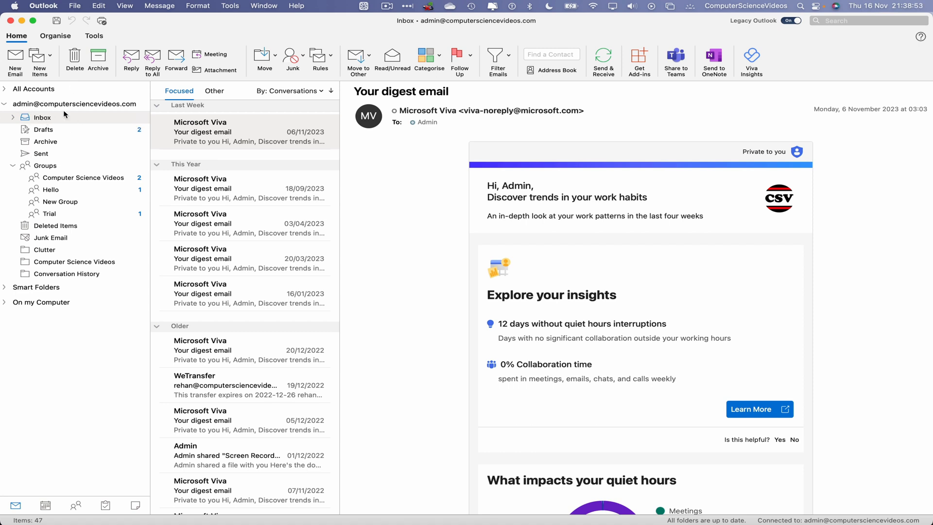
Open the Drafts folder to see the new Hello draft.
left_click(43, 129)
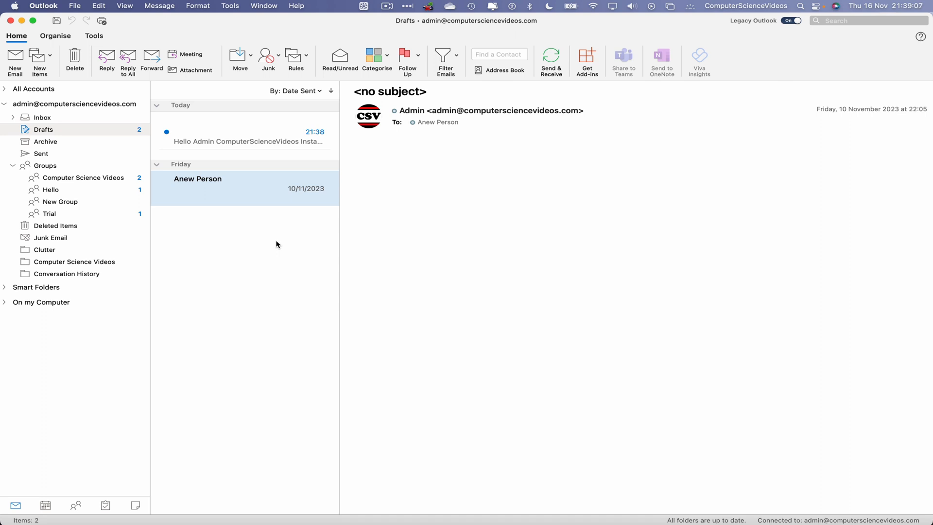
left_click(244, 137)
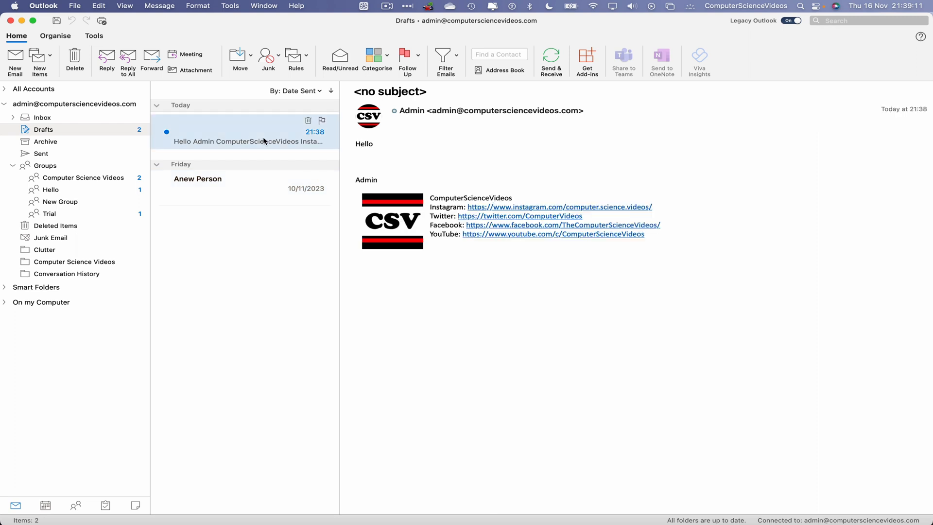
mouse_move(371, 83)
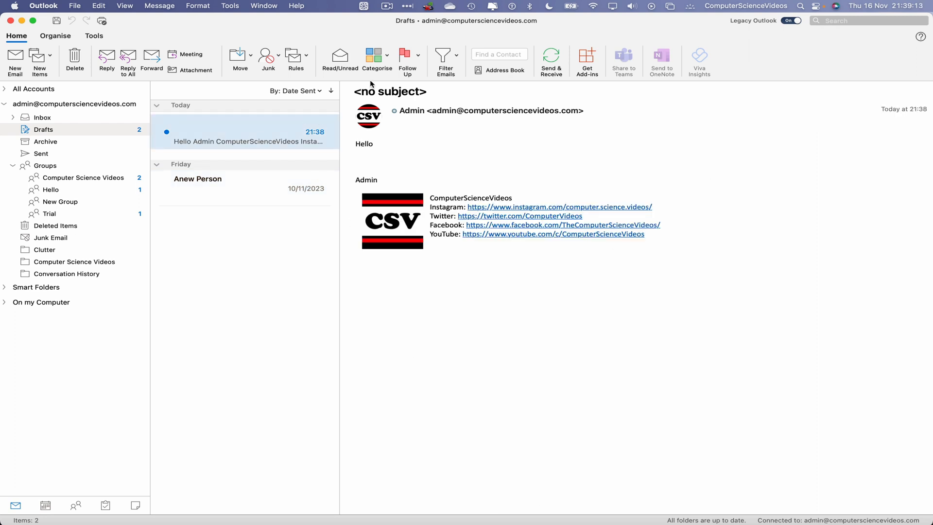
mouse_move(553, 153)
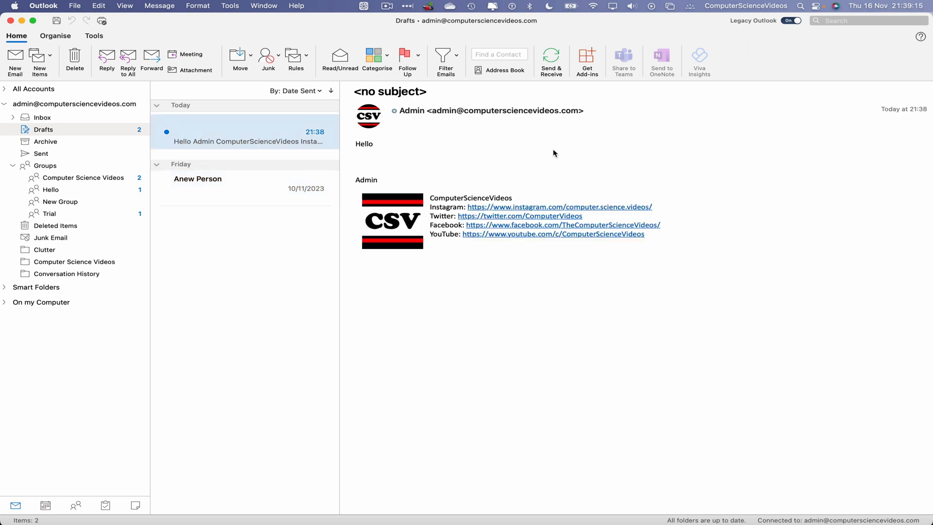
left_click(198, 178)
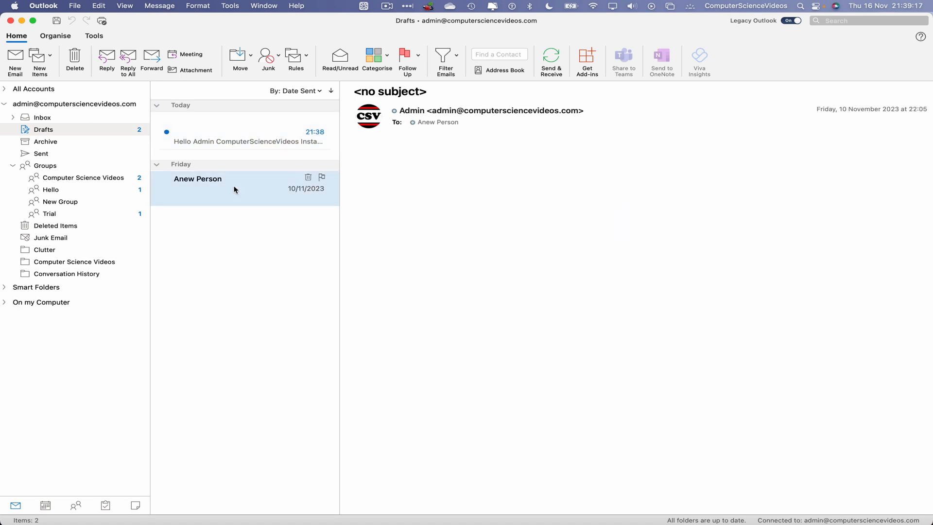
mouse_move(471, 204)
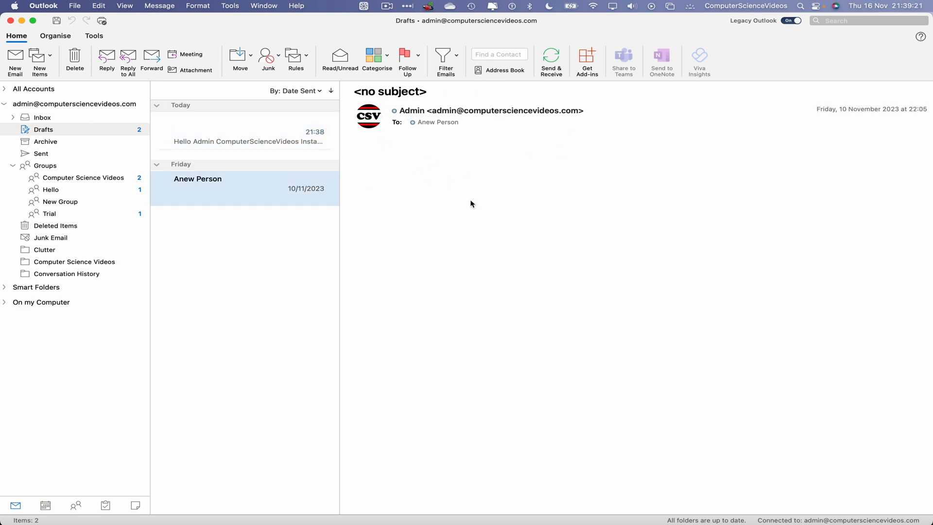
left_click(244, 137)
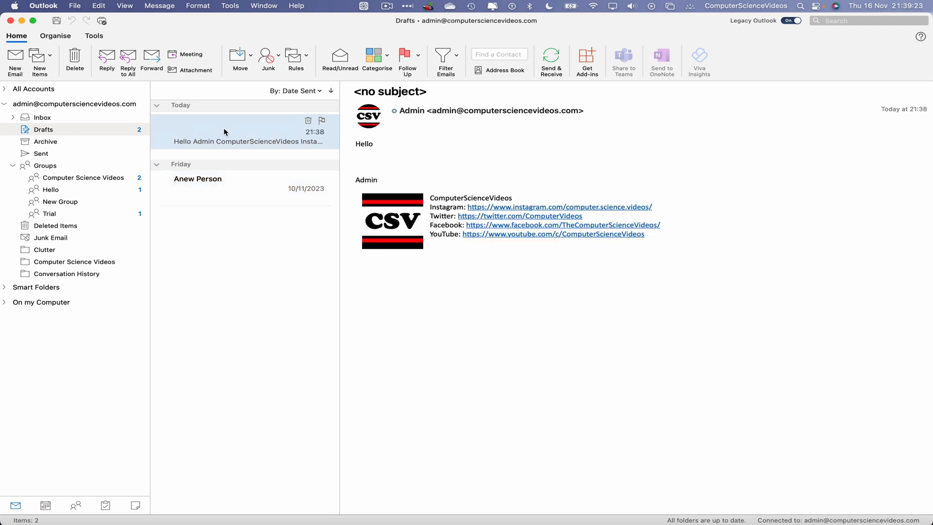
double_click(243, 133)
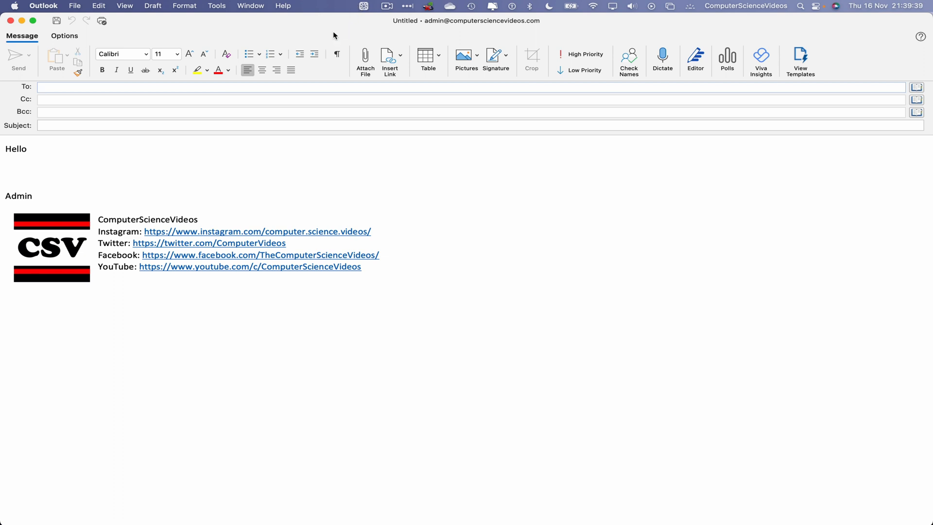
type("co")
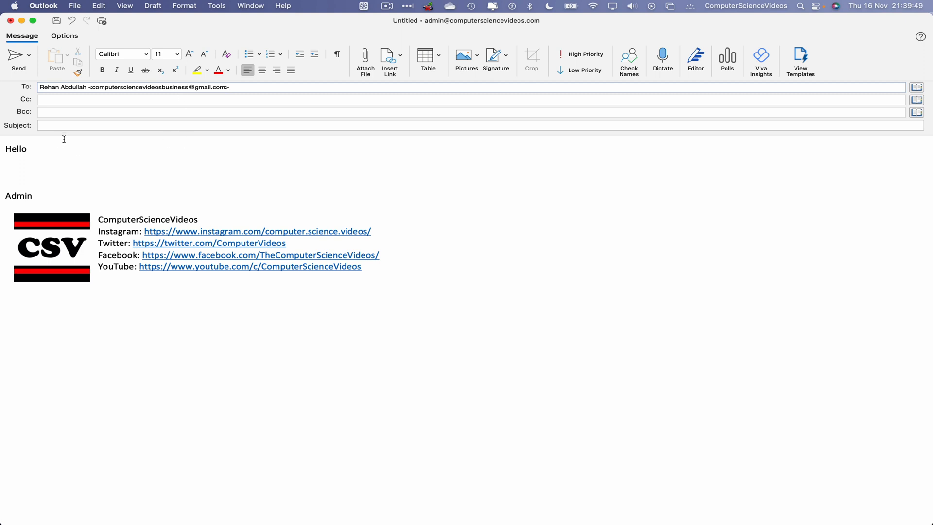
type("Hello")
type("S")
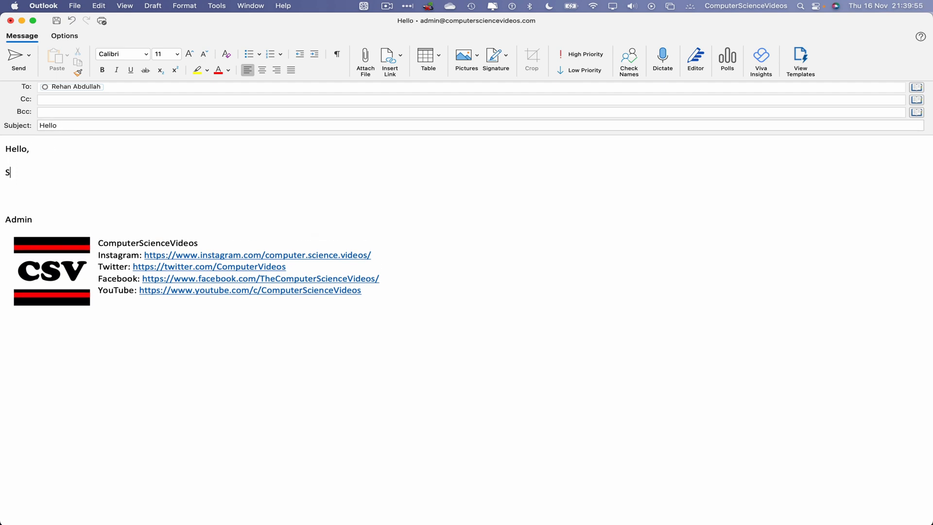
type("ee this email.")
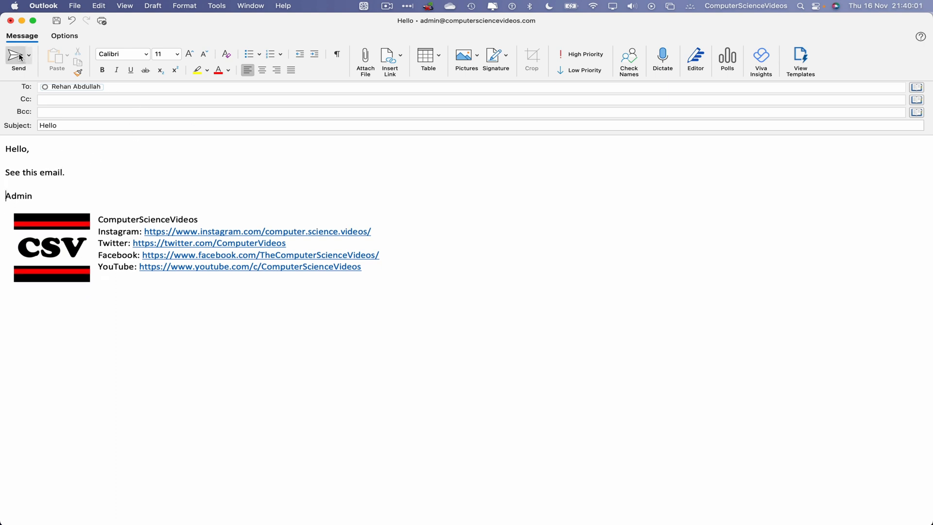
left_click(18, 59)
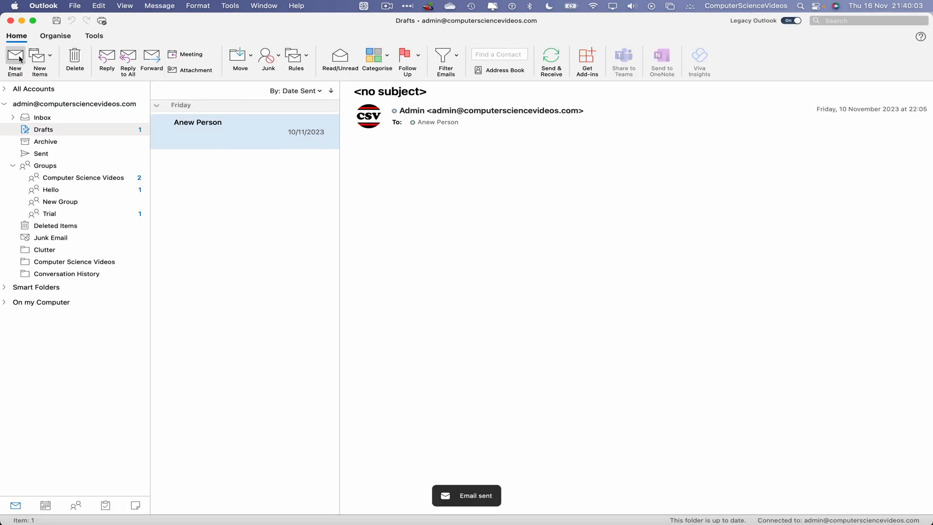
mouse_move(14, 56)
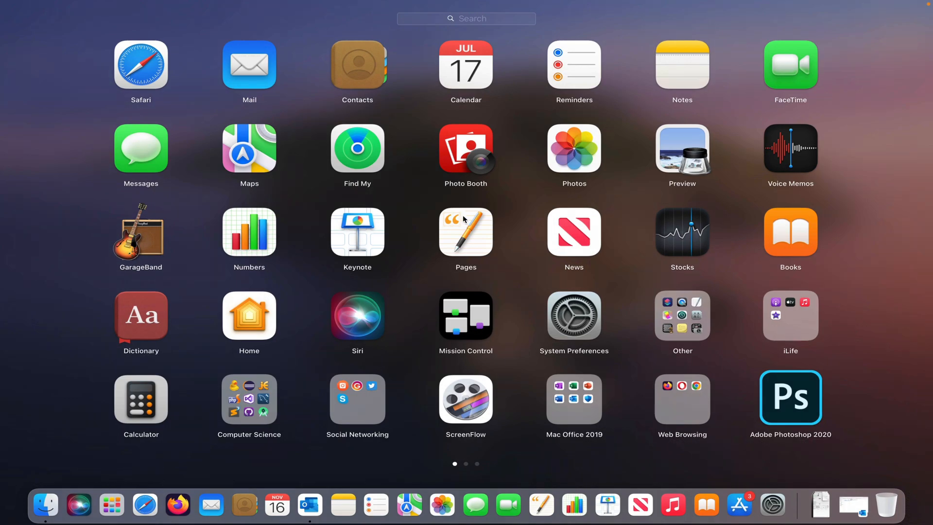
mouse_move(515, 271)
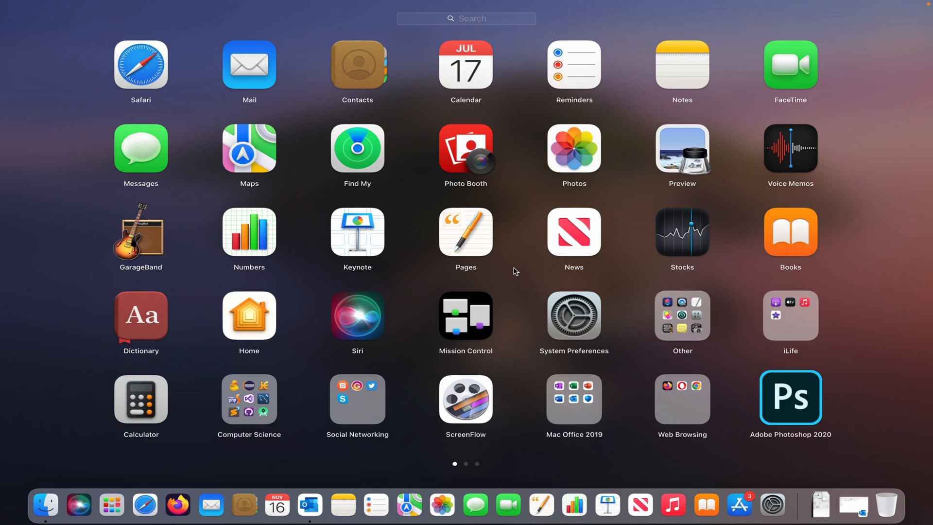
Launch Chrome via Launchpad and view the received Hello email in Gmail.
type("ch")
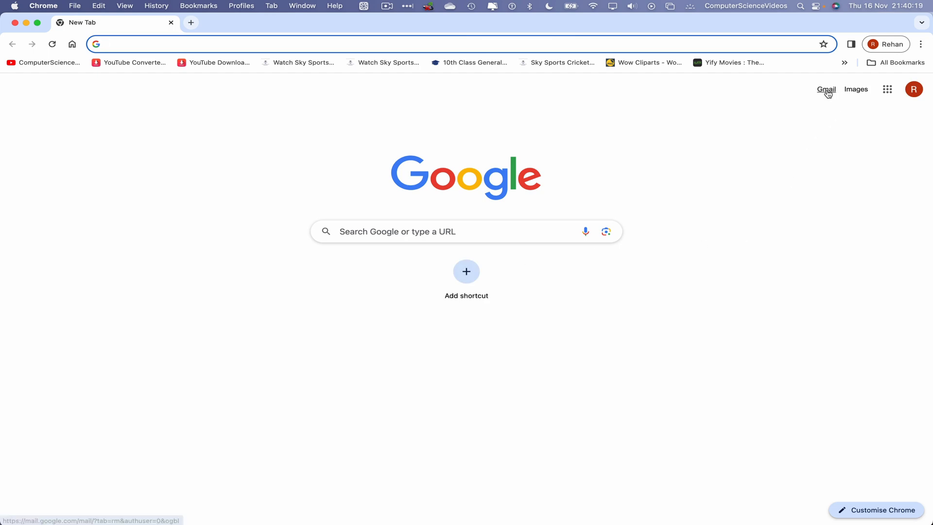
left_click(826, 90)
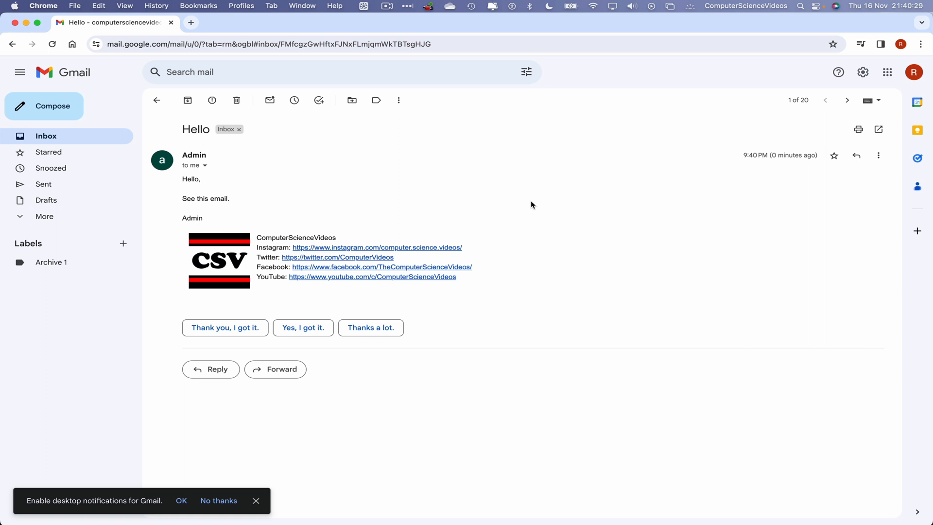
Quit Google Chrome from its application menu.
left_click(43, 5)
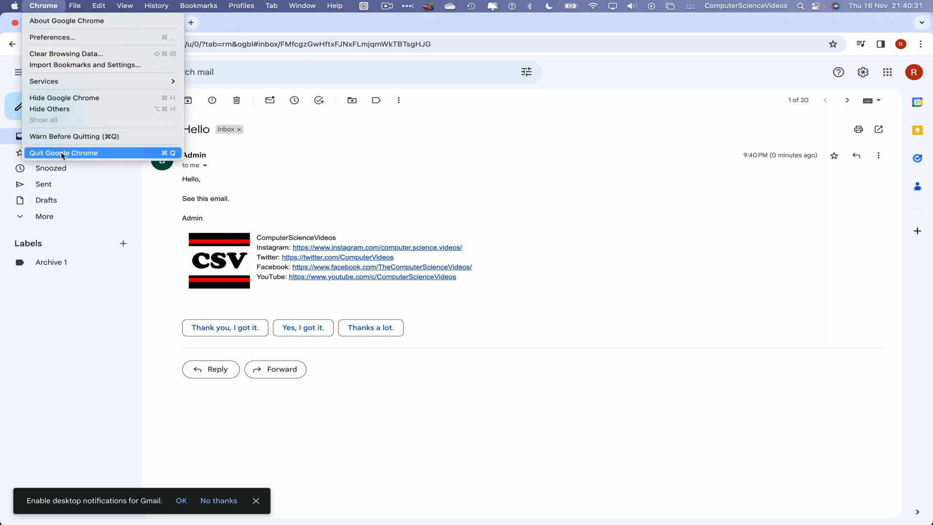
left_click(63, 153)
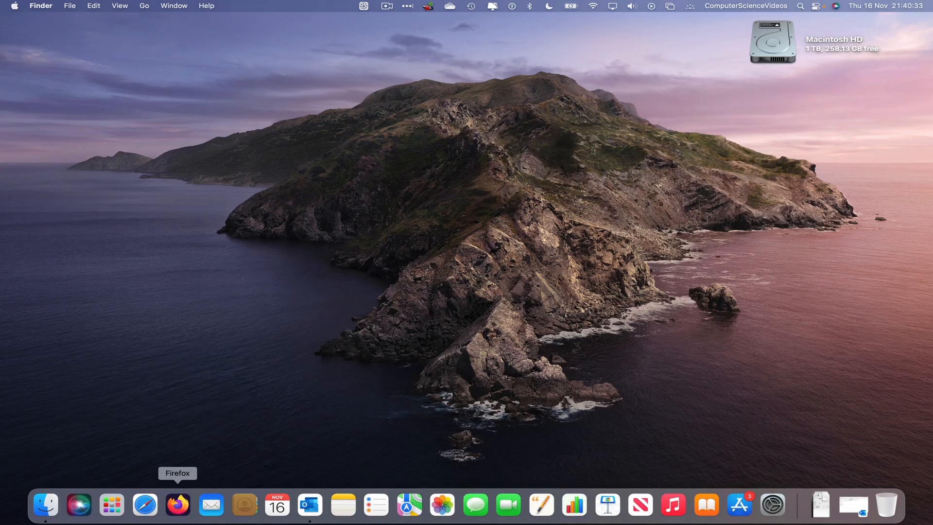
Bring Outlook to the front and quit it.
left_click(309, 504)
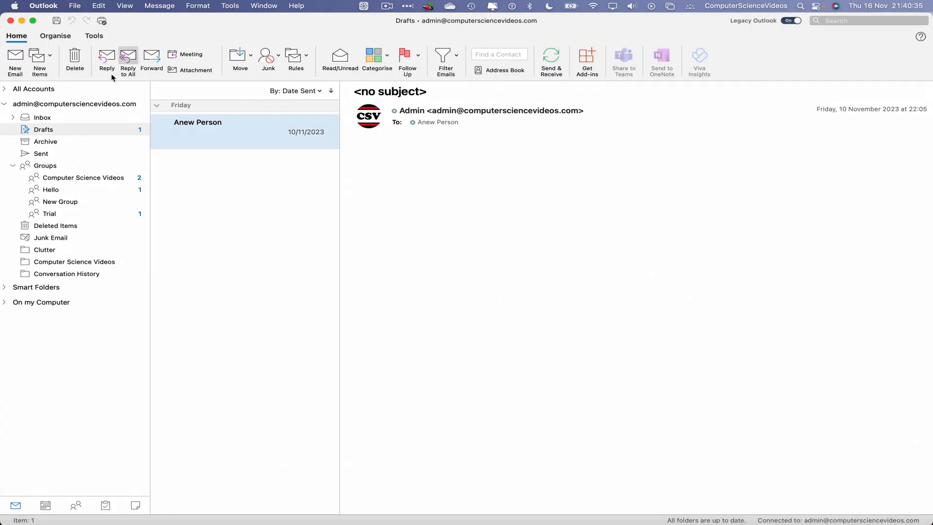
left_click(43, 5)
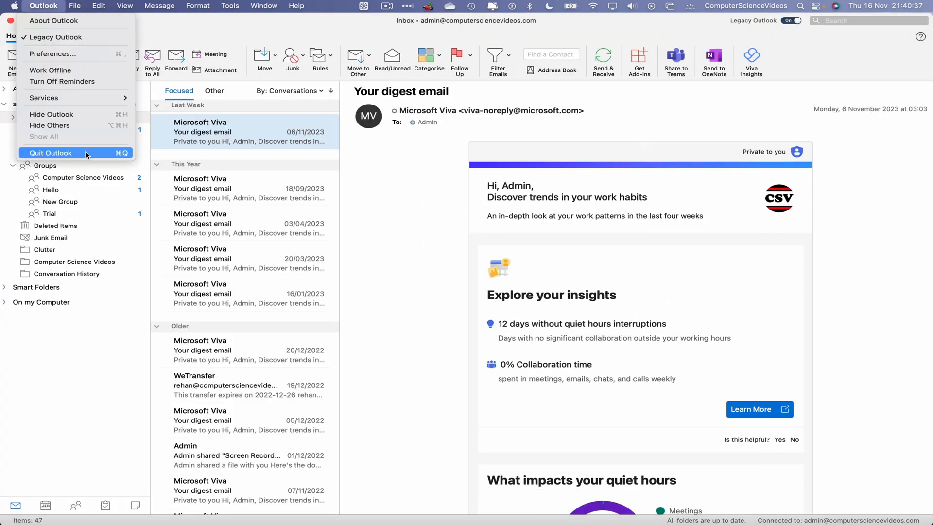
left_click(50, 152)
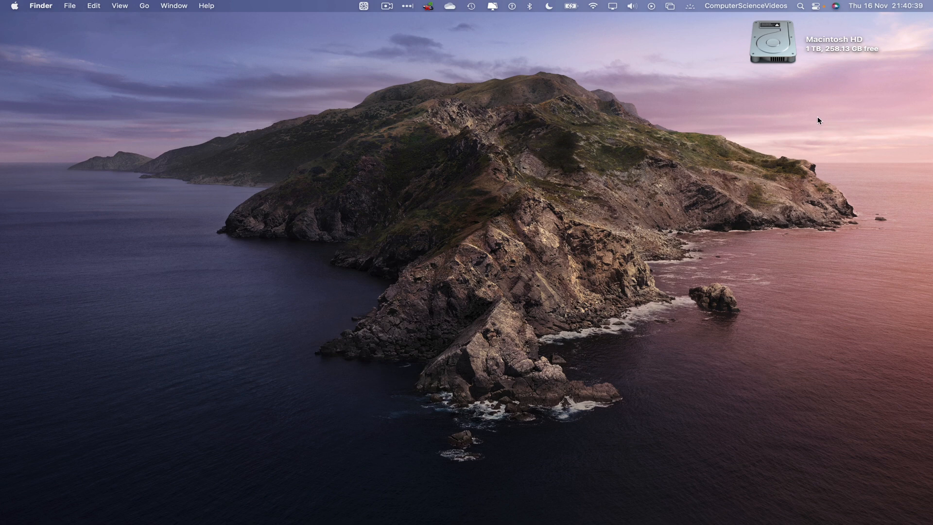